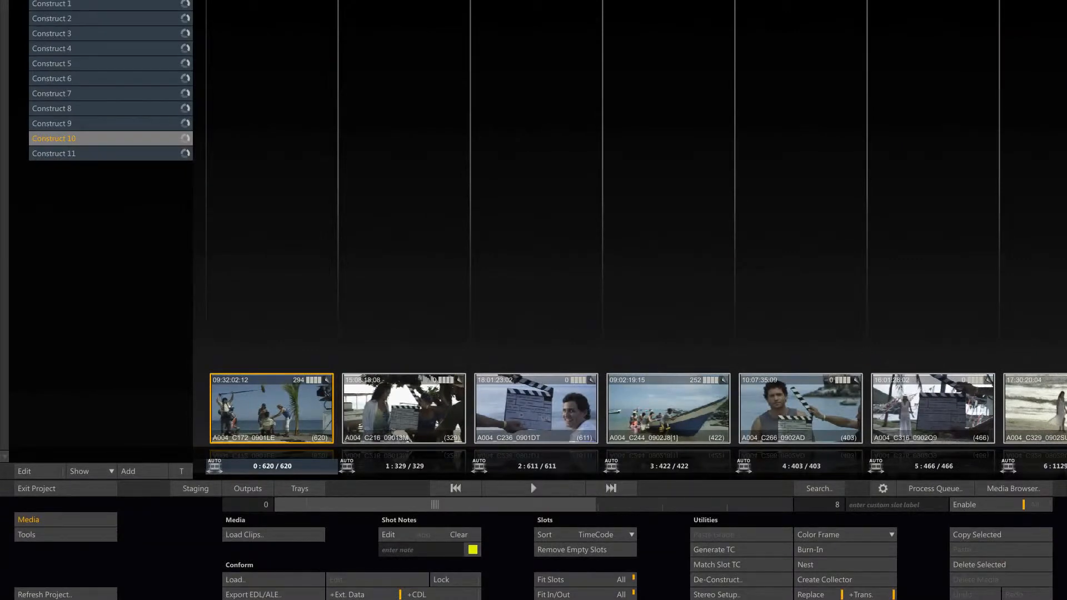
mouse_move(611, 488)
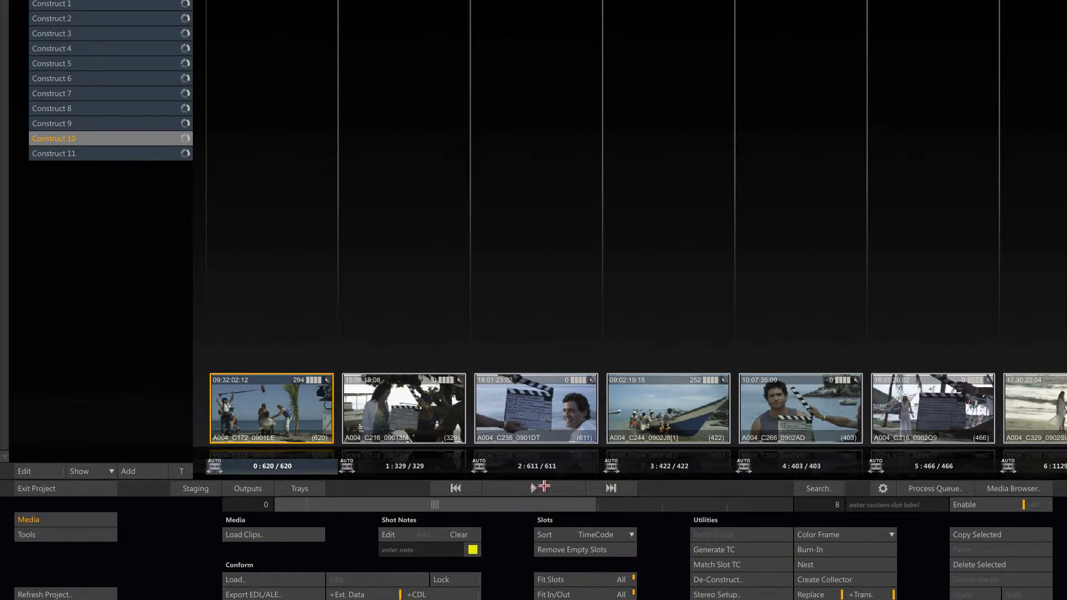
Step: Open the beach clip in the Player and add a second version, A004_C172_0901LE[1]
double_click(271, 409)
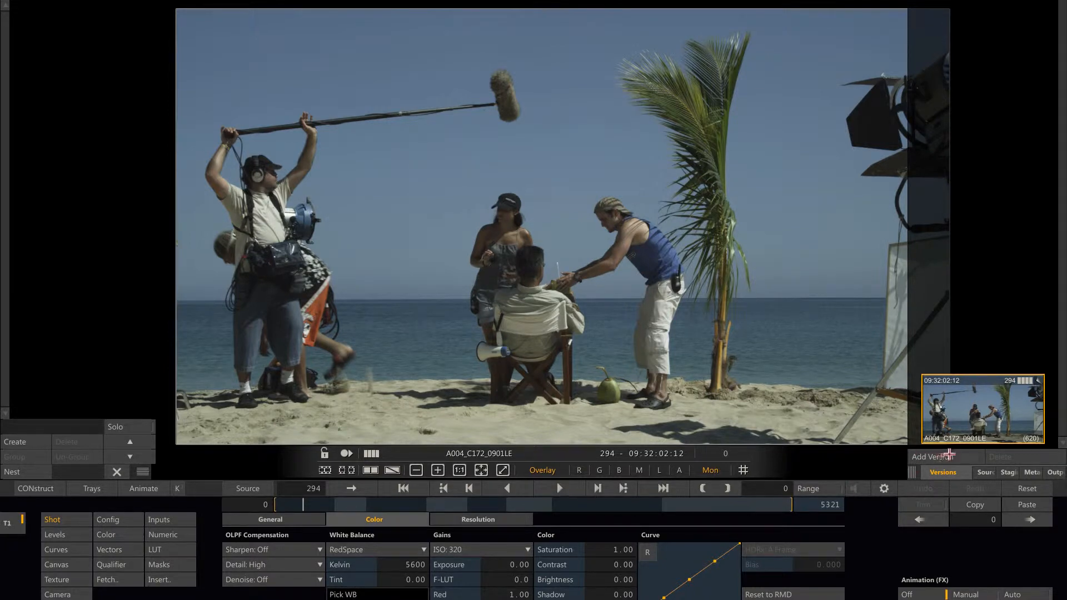
left_click(940, 457)
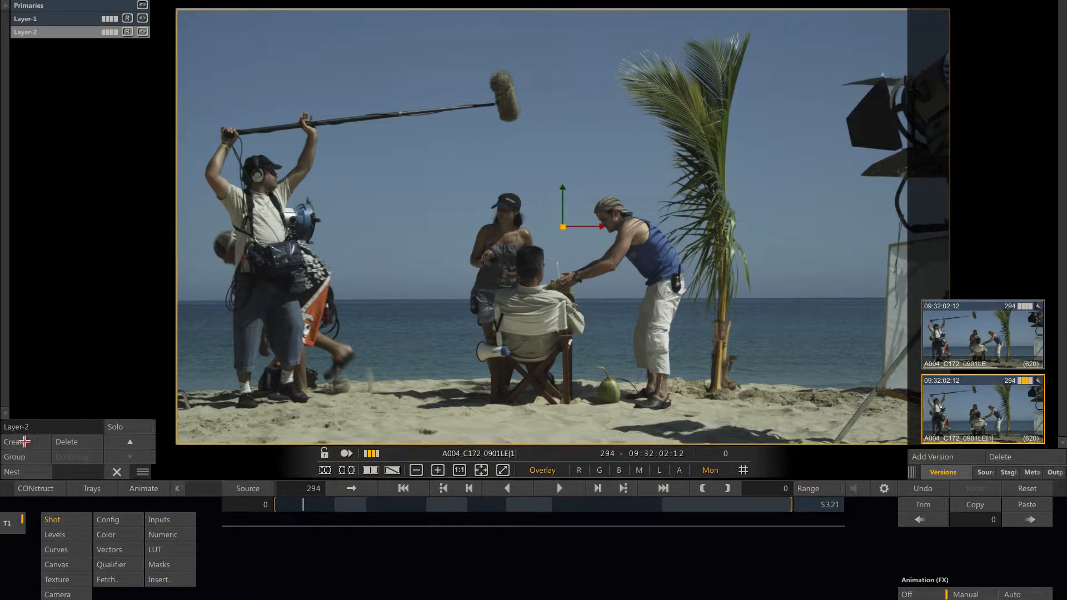
Step: Add Layer-3 and rename the three layers Cyan, Magenta and Yellow
left_click(15, 442)
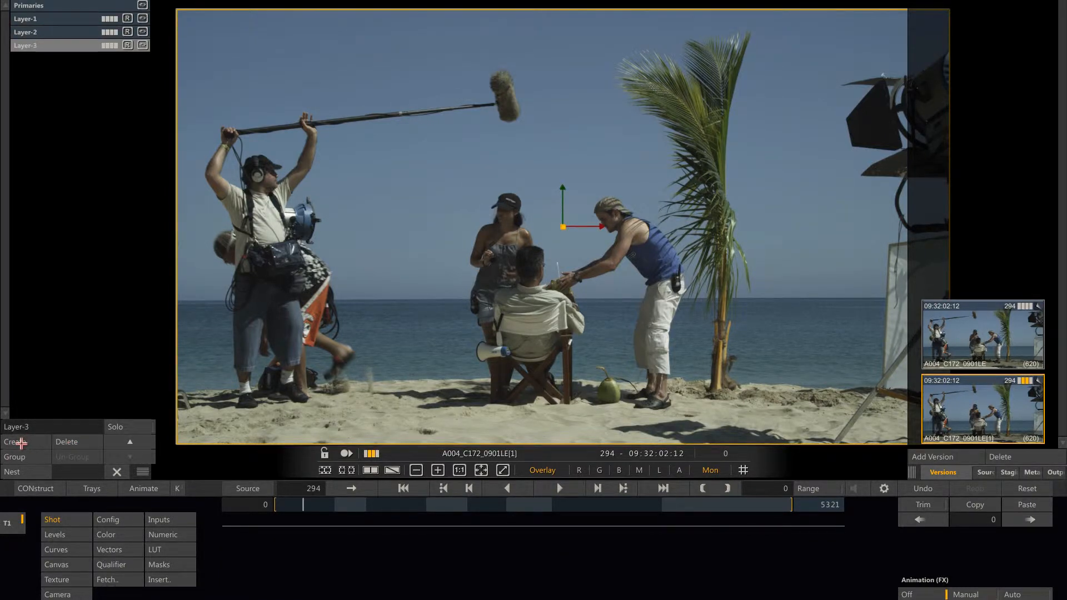
mouse_move(41, 27)
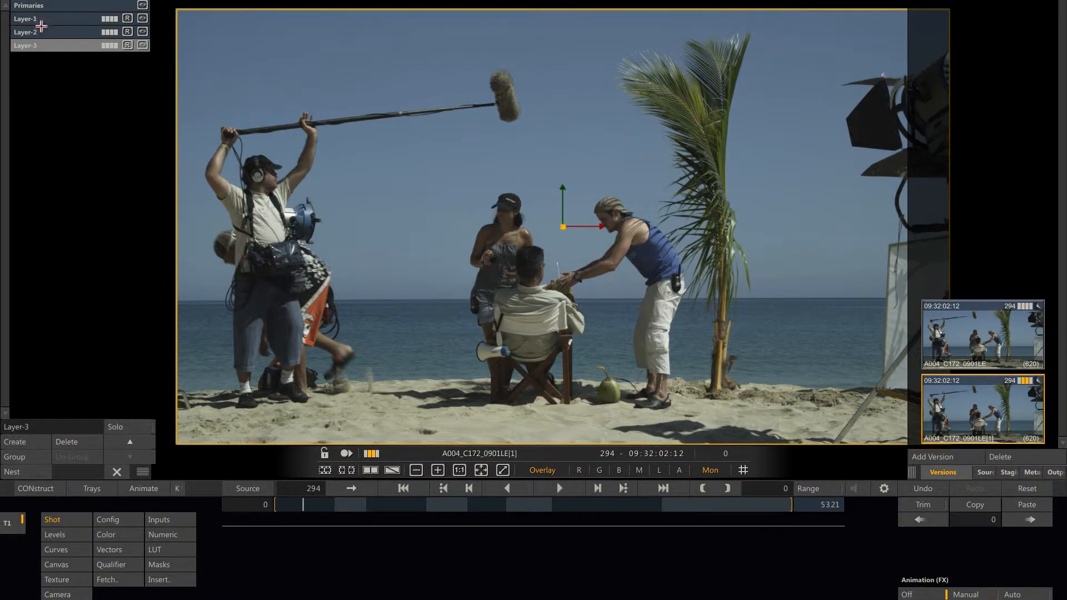
left_click(24, 19)
type("Magenta")
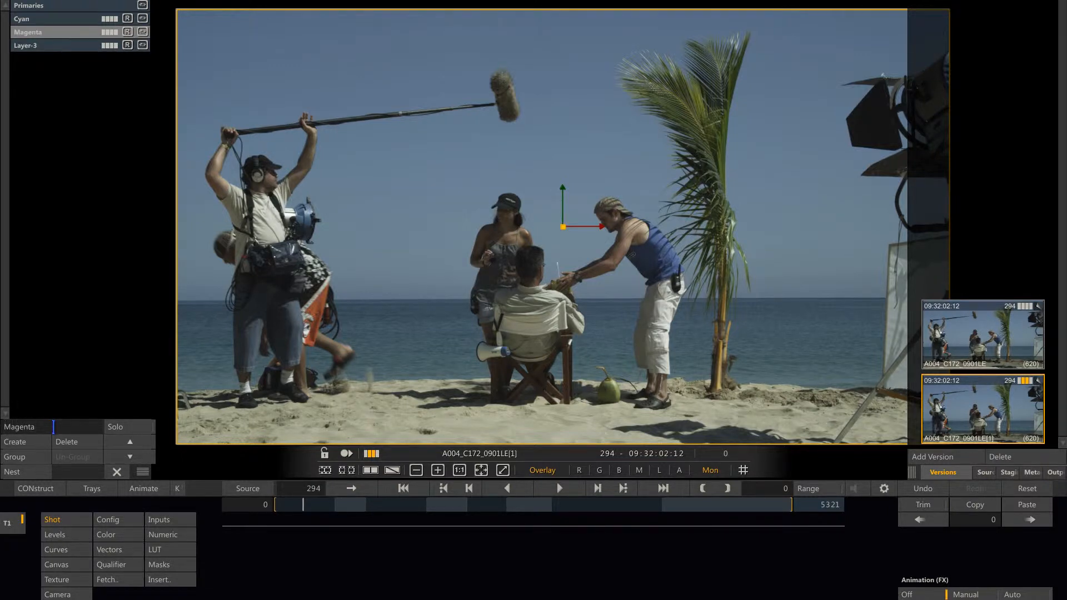
left_click(27, 45)
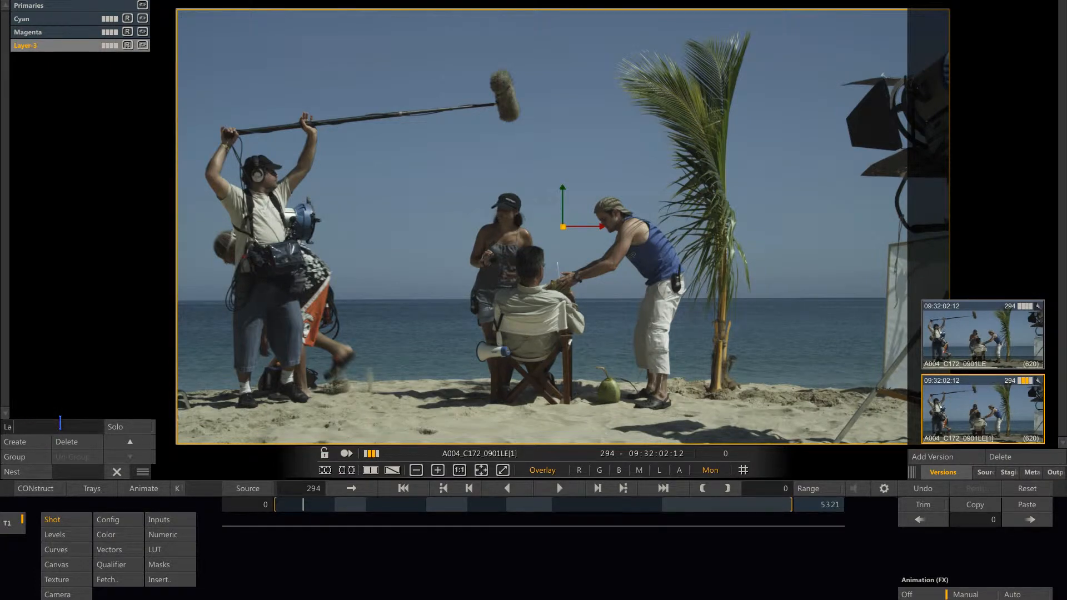
type("Yellow")
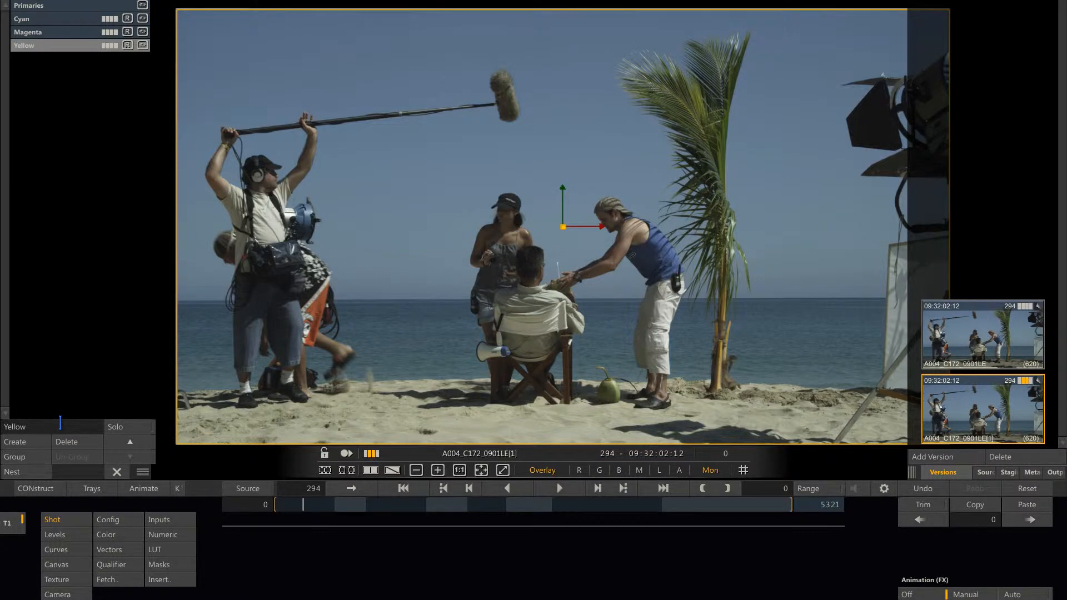
left_click(21, 19)
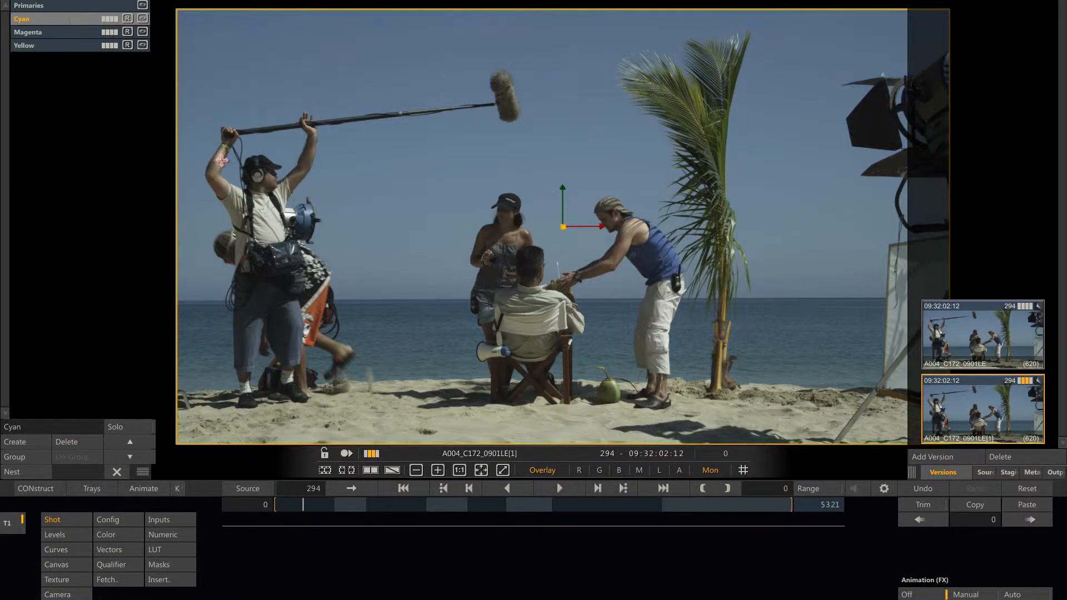
mouse_move(301, 350)
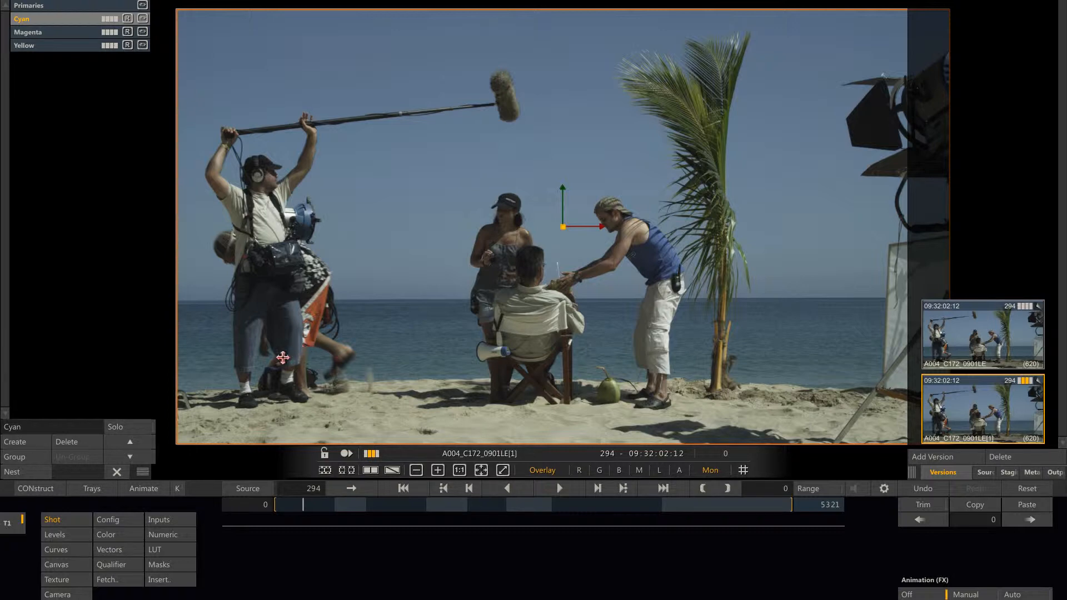
mouse_move(289, 358)
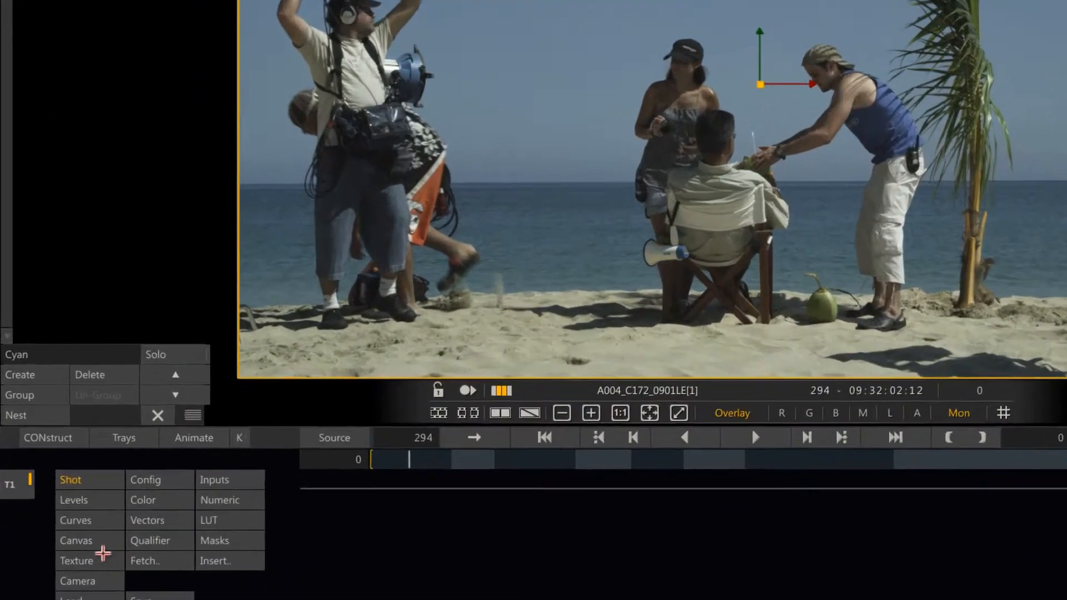
Step: Give the Cyan layer a texture matte keyed from the R channel
left_click(76, 561)
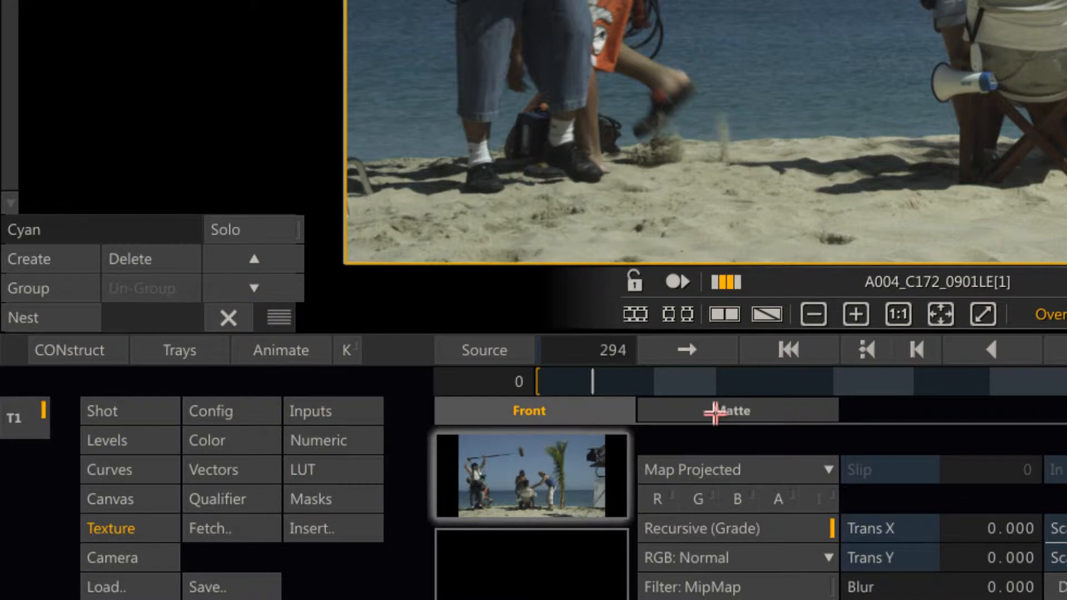
mouse_move(652, 446)
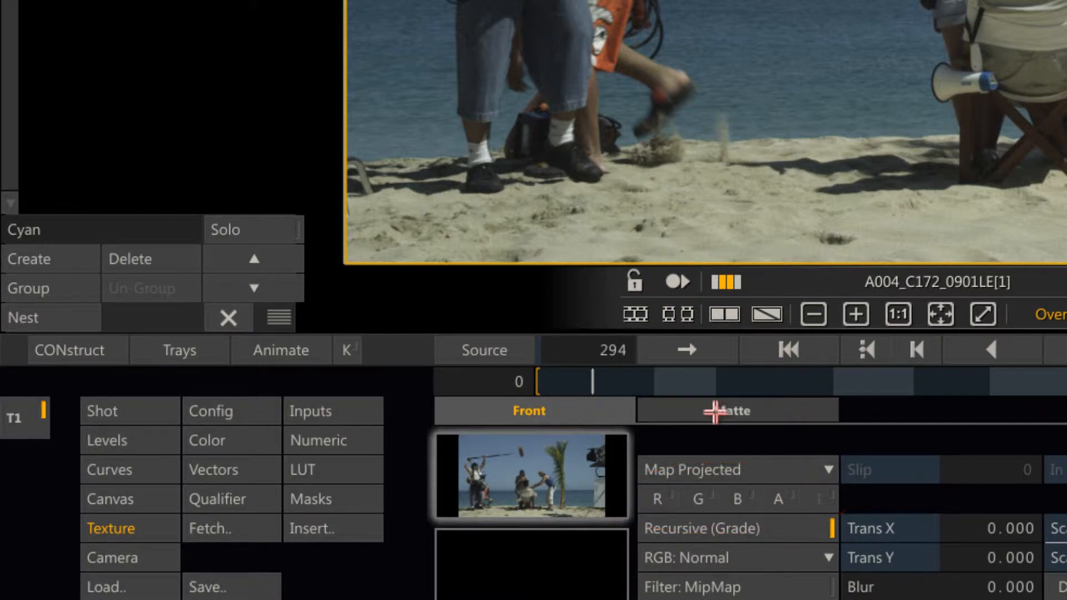
left_click(731, 410)
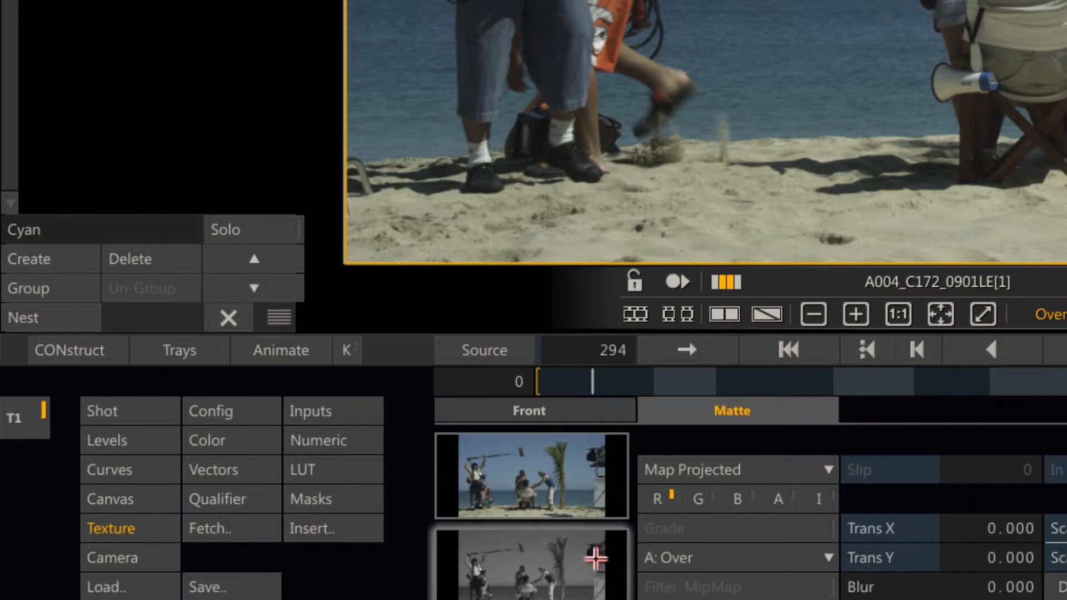
mouse_move(821, 497)
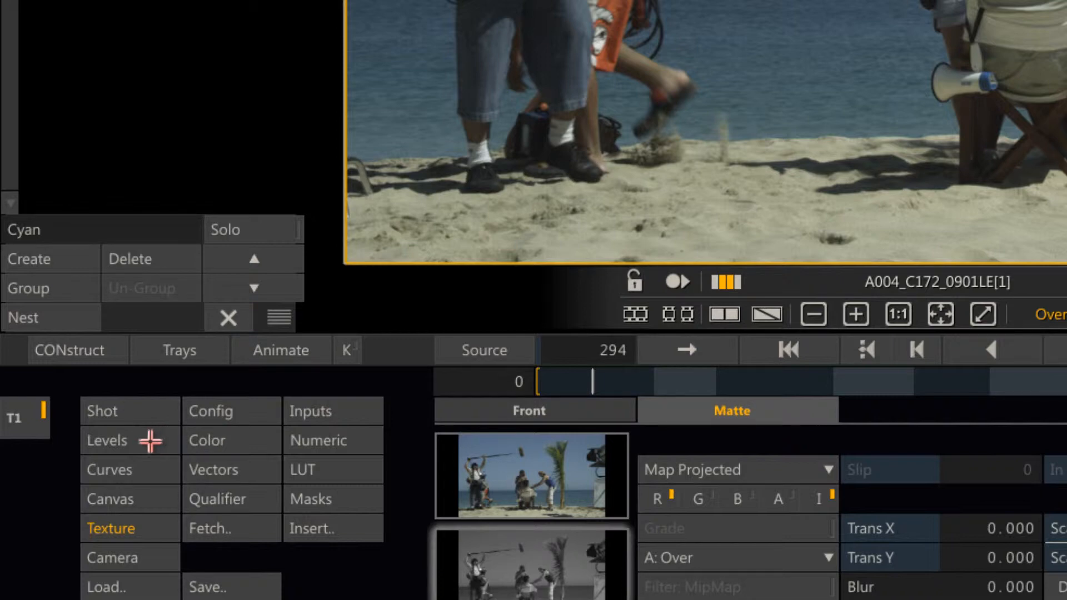
Step: Push the Cyan layer's Levels Offset towards cyan for a strong cyan tint
left_click(107, 440)
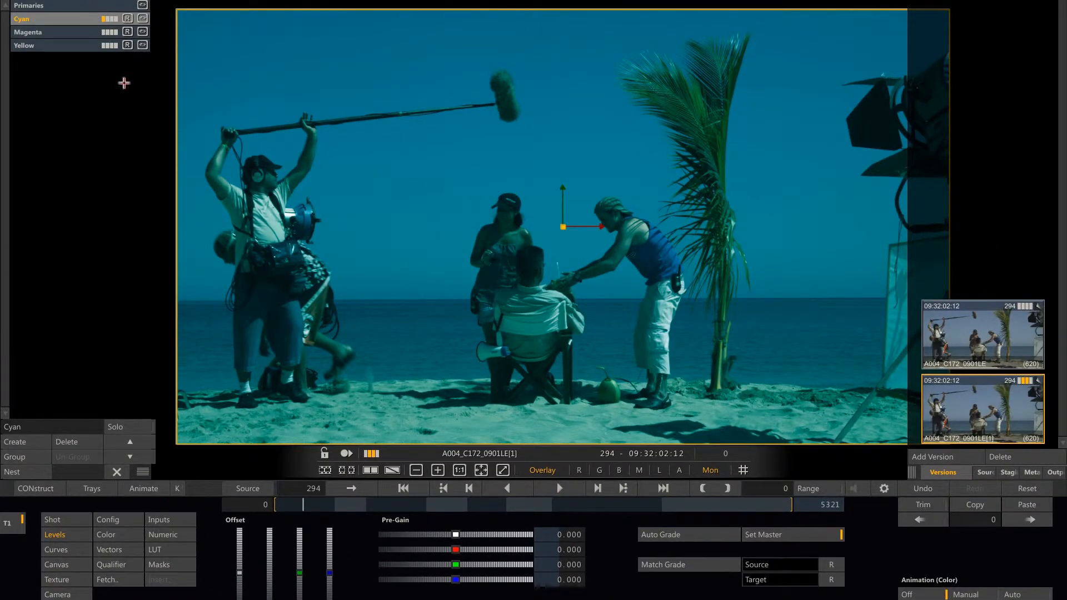
Step: Set a G-channel matte on the Magenta layer and offset its levels towards deep blue
left_click(28, 32)
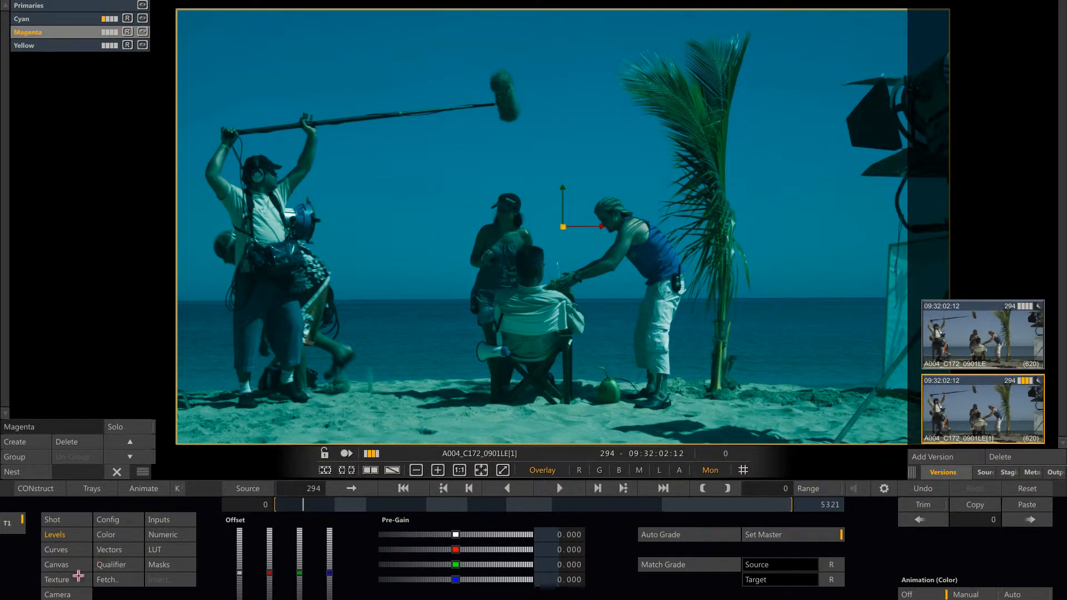
left_click(57, 579)
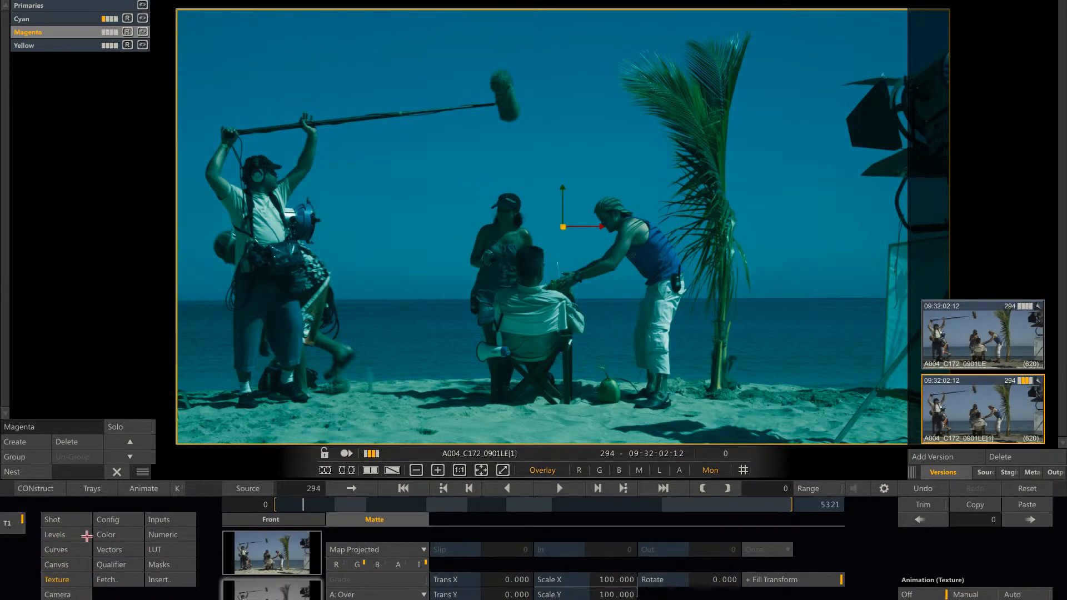
left_click(55, 535)
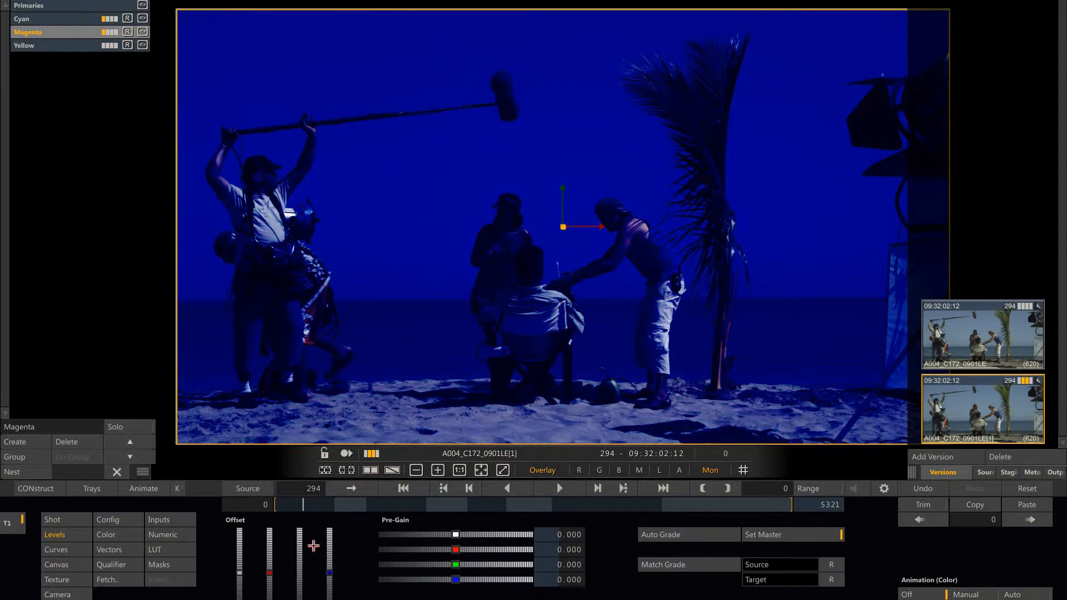
mouse_move(285, 310)
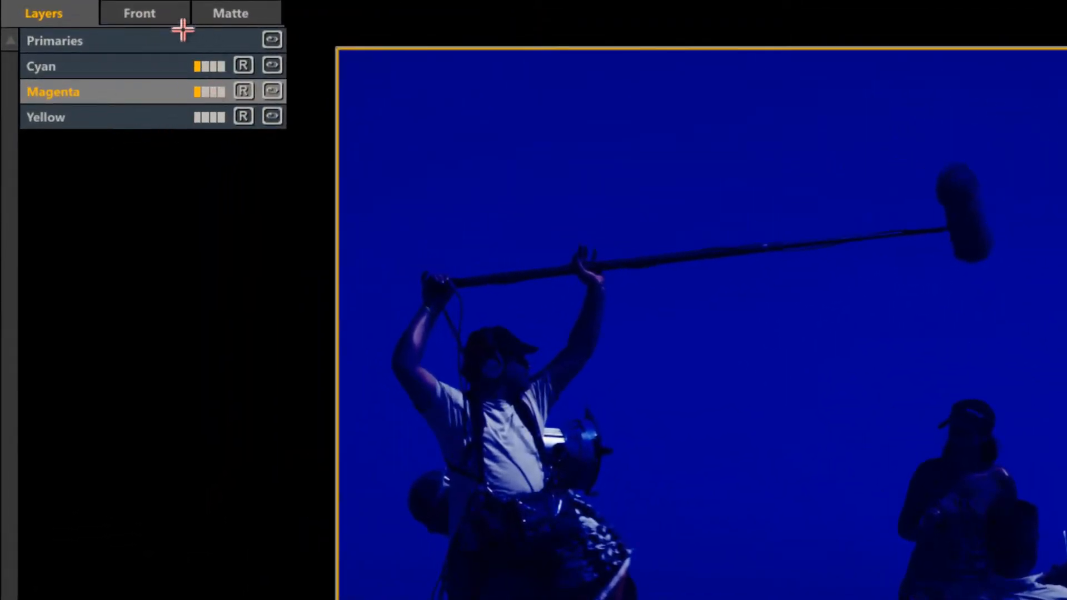
mouse_move(239, 21)
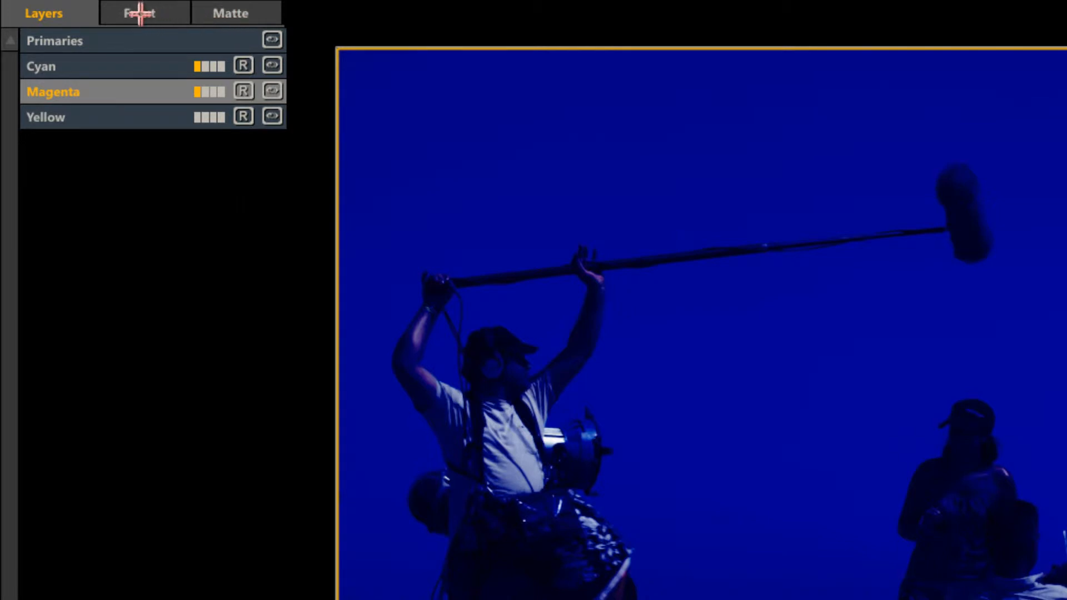
Step: Set the Magenta layer's blend mode to Color for a lighter blue wash
left_click(144, 13)
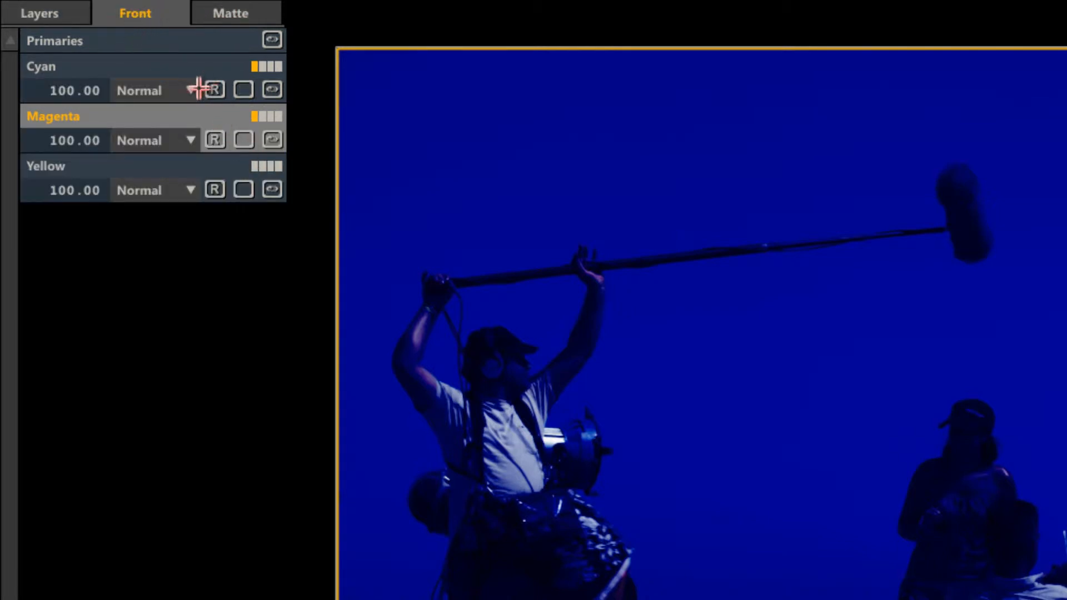
left_click(139, 89)
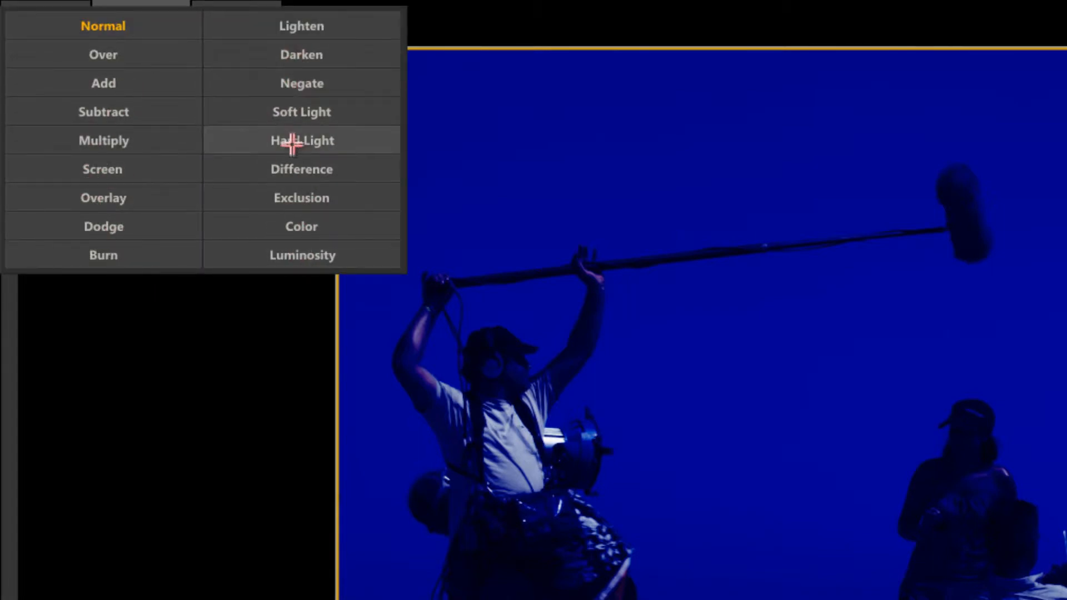
left_click(300, 227)
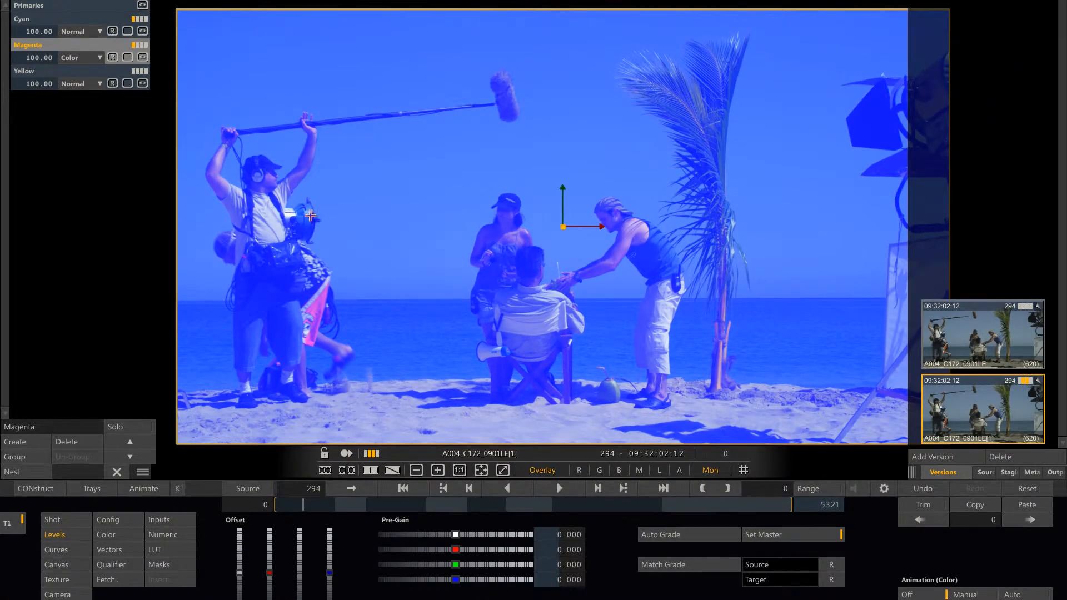
mouse_move(307, 219)
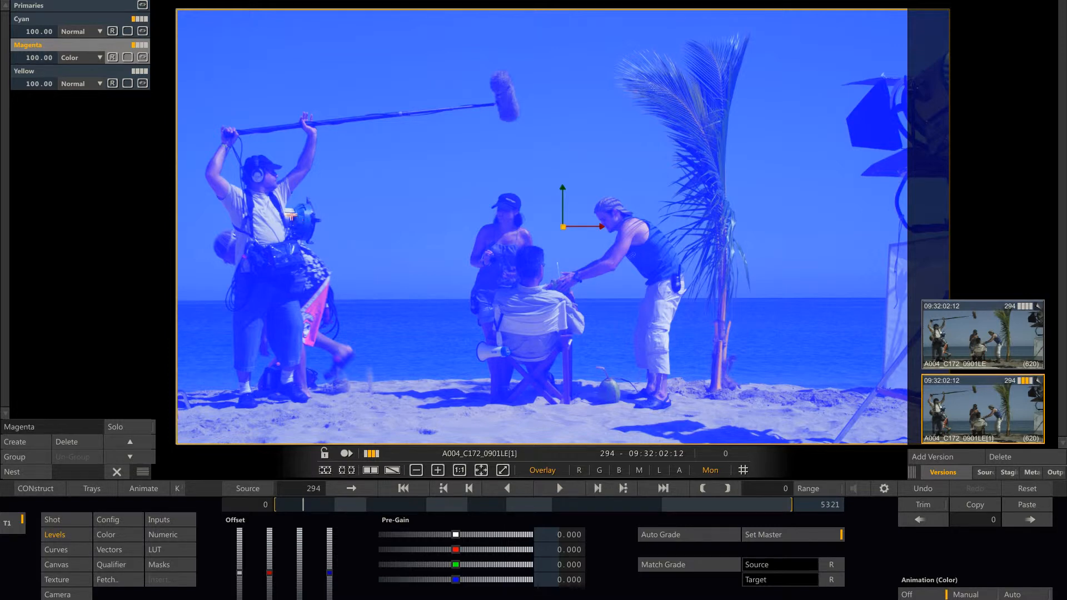
mouse_move(80, 73)
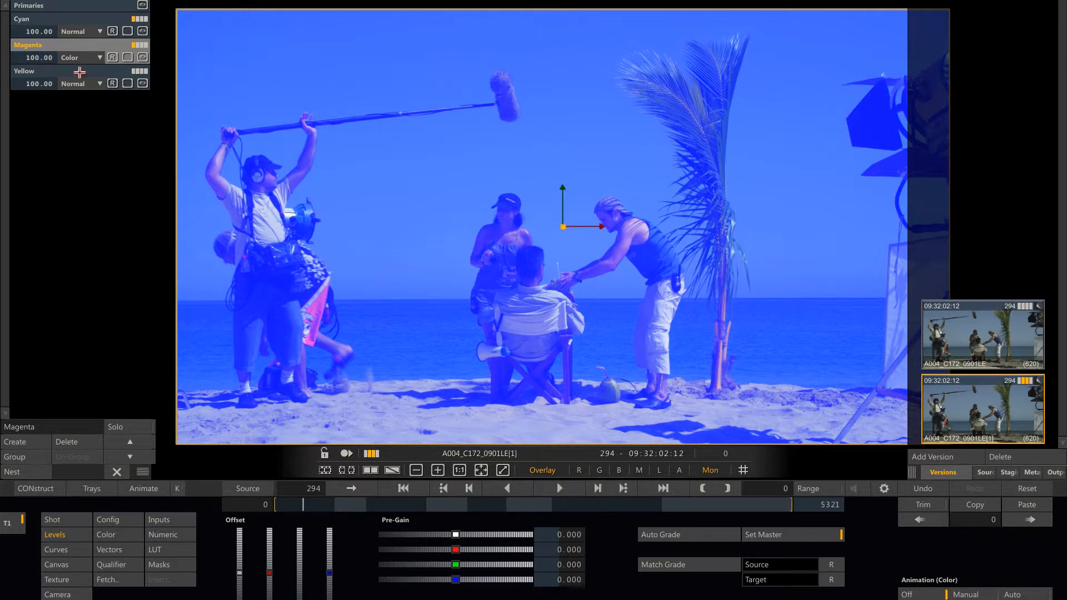
Step: Assign the Front source to the Yellow layer's texture and grade its levels
left_click(25, 71)
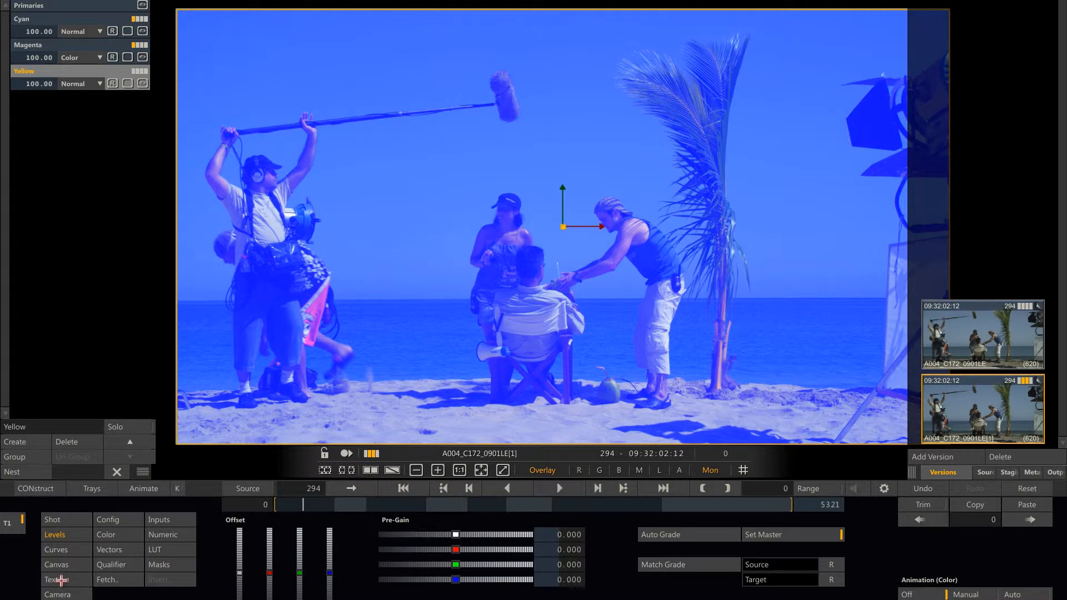
left_click(56, 579)
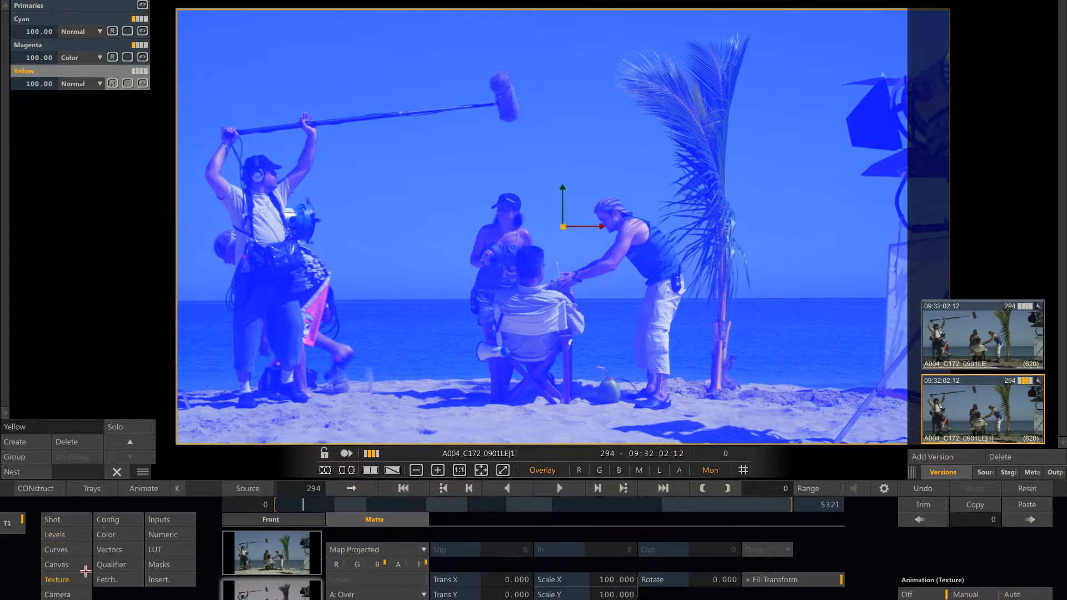
left_click(54, 534)
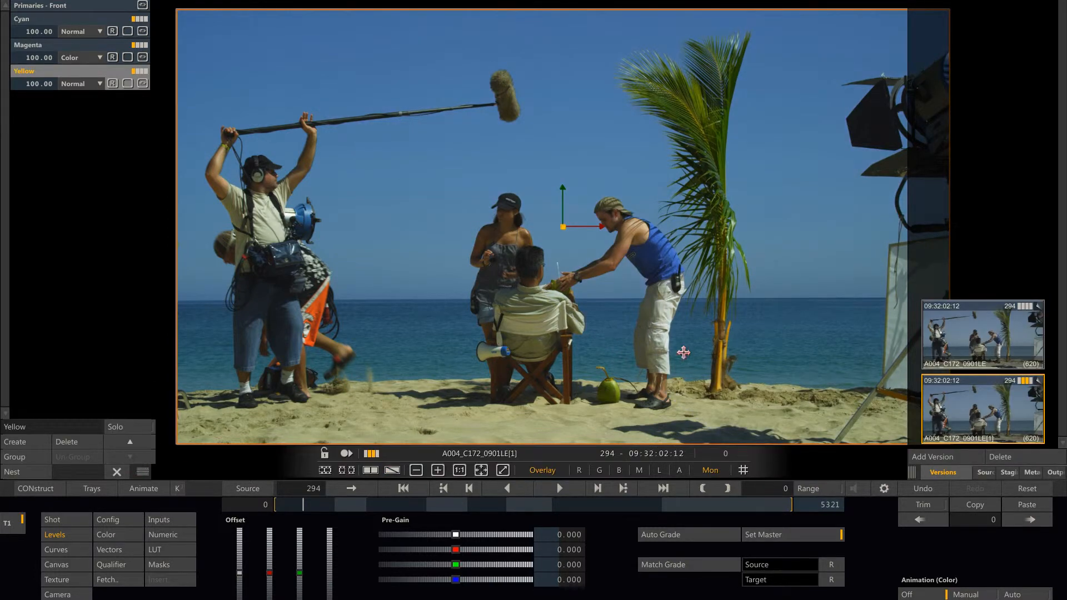
mouse_move(838, 405)
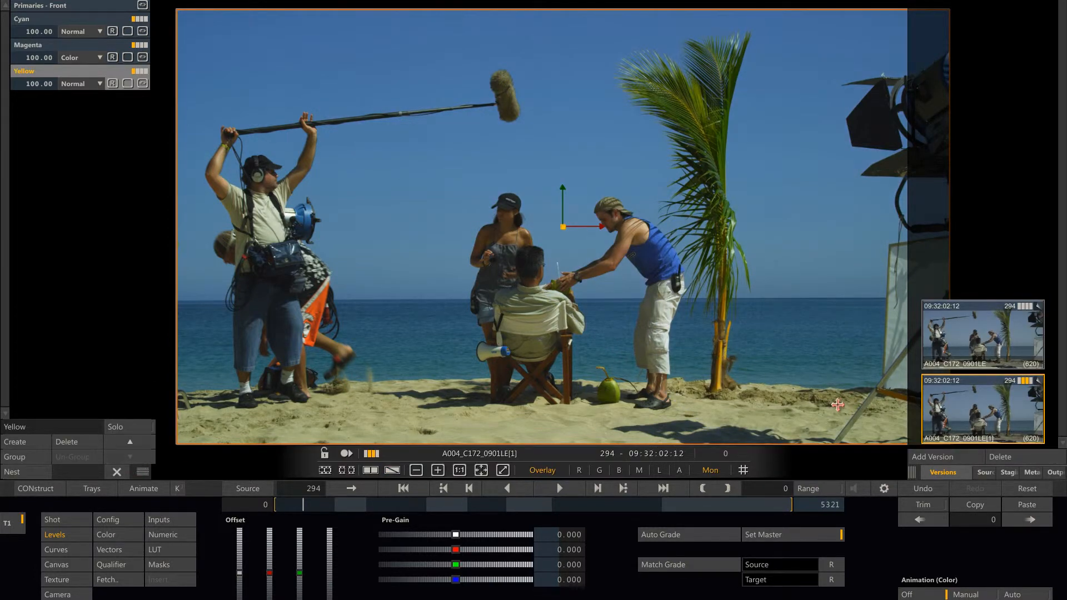
mouse_move(788, 406)
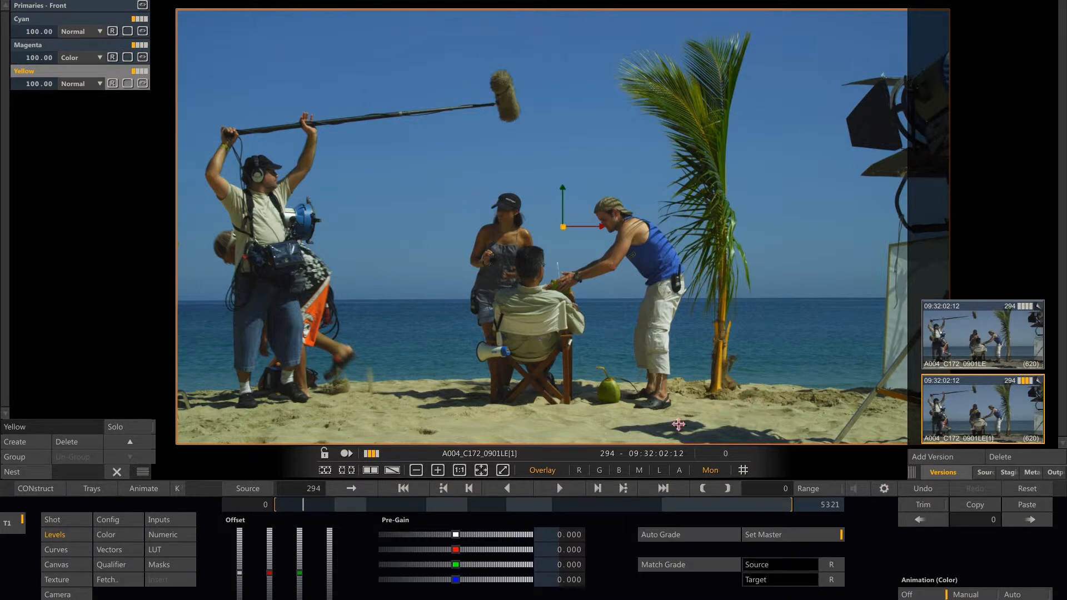
left_click(28, 45)
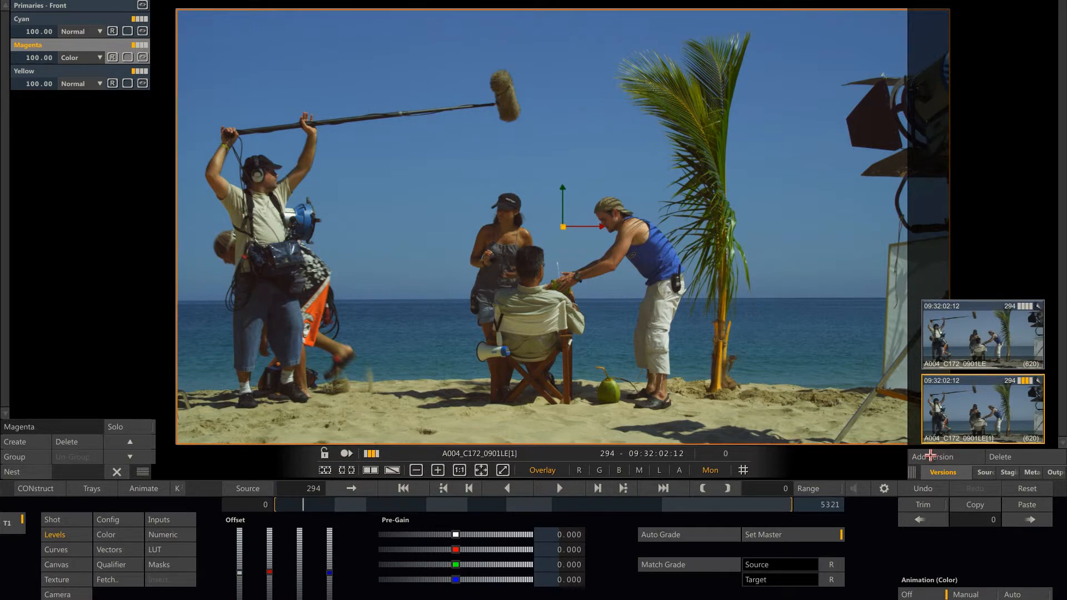
Step: Add version A004_C172_0901LE[2] and switch the colour layers' blend modes to Screen
left_click(929, 457)
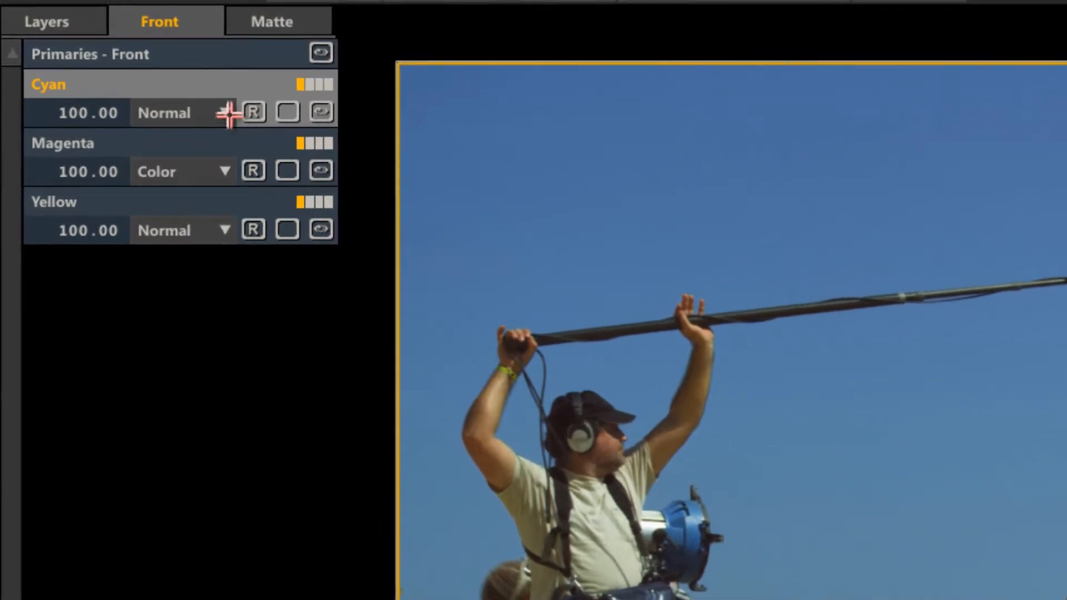
left_click(180, 112)
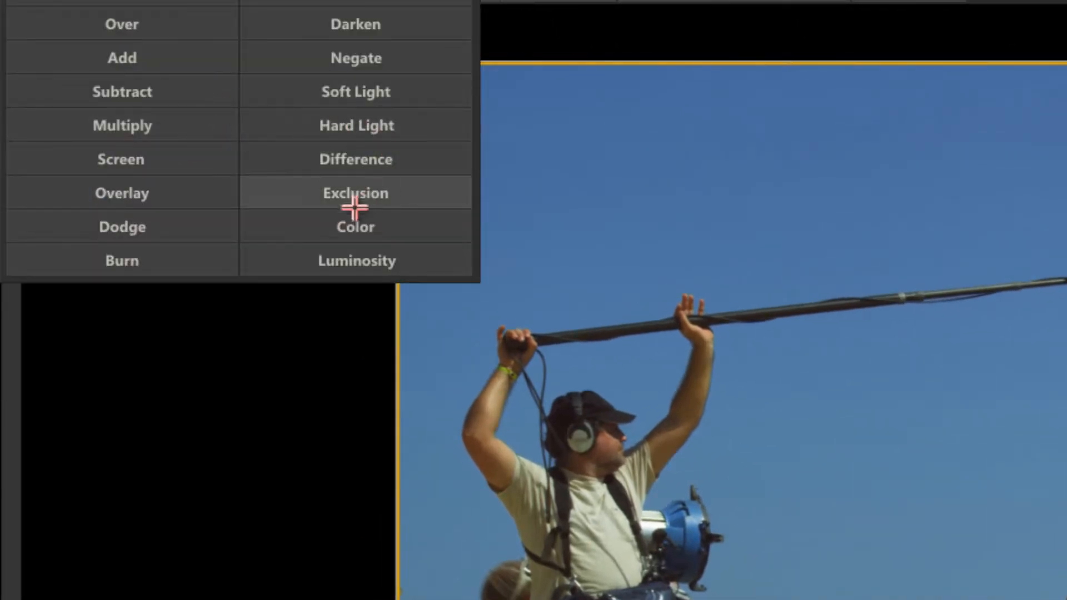
left_click(355, 227)
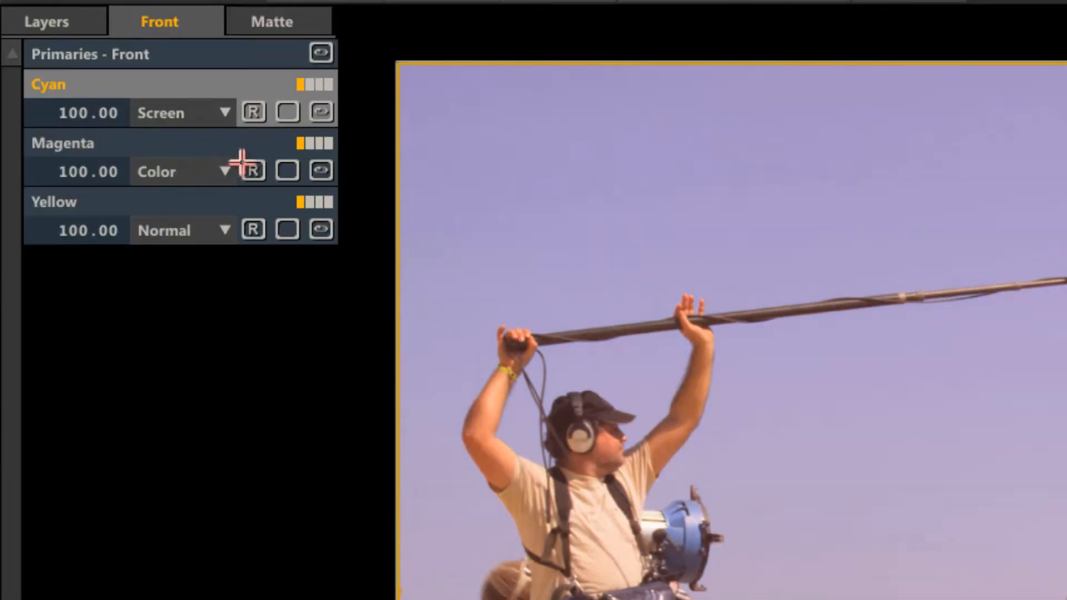
left_click(224, 171)
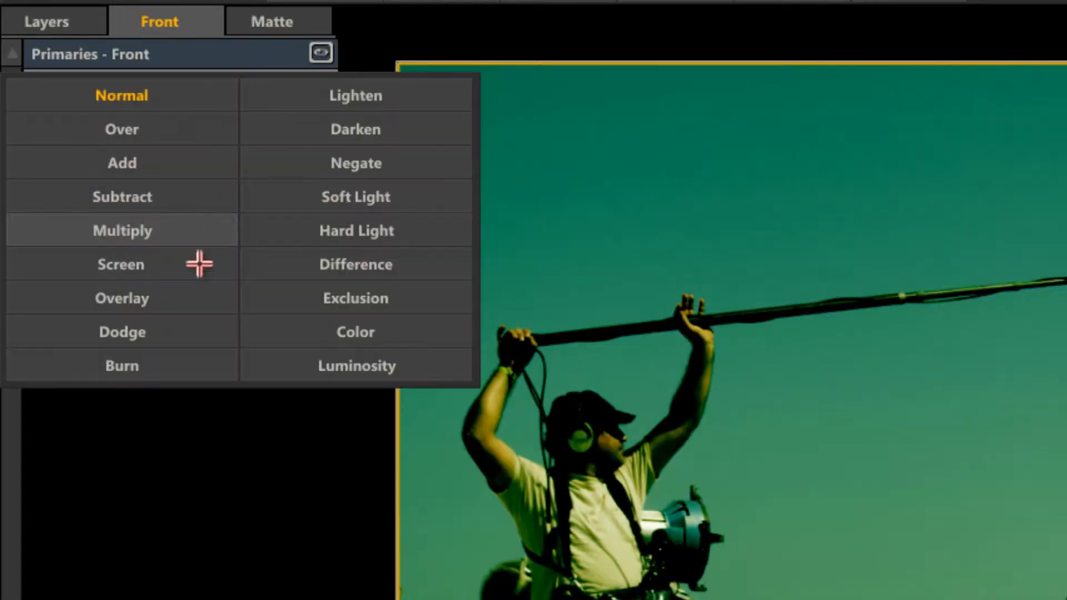
left_click(121, 265)
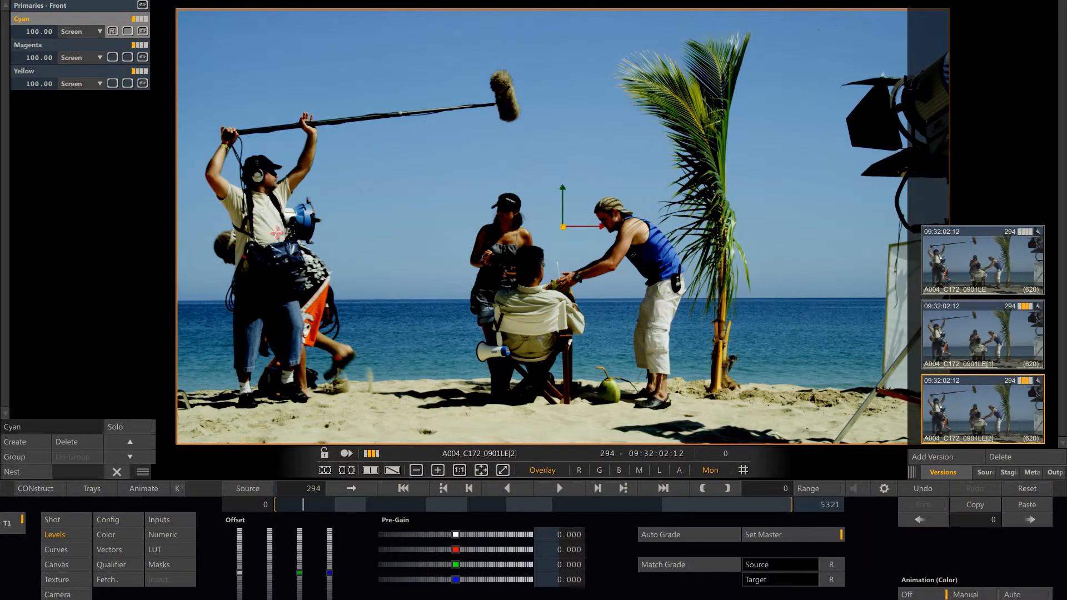
mouse_move(184, 248)
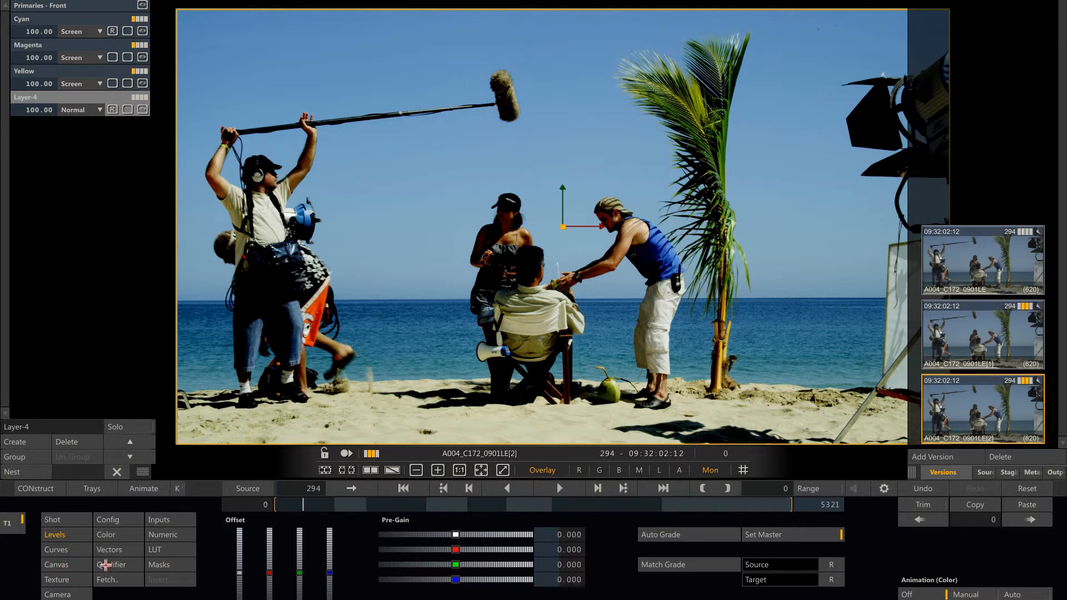
Step: Key Layer-4 on luminance with the Madman preset and raise Lift Master to 36
left_click(110, 564)
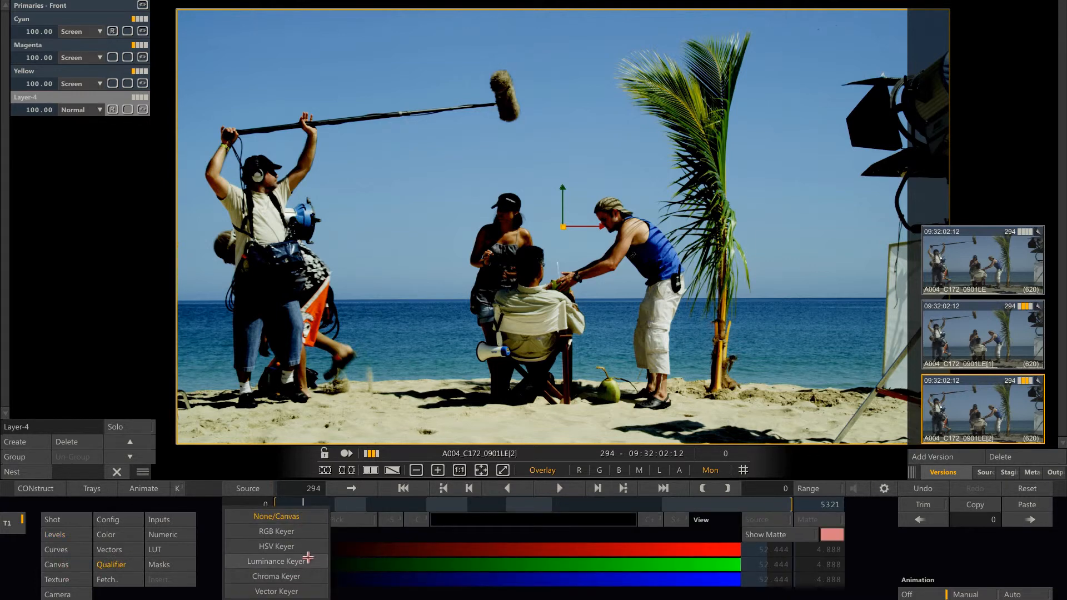
left_click(276, 561)
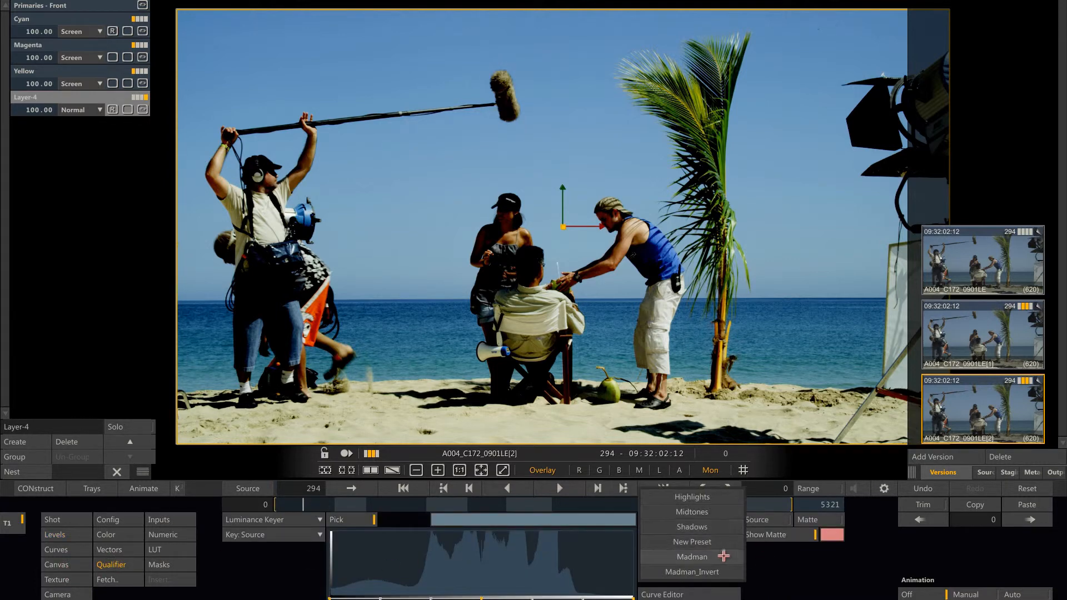
left_click(691, 527)
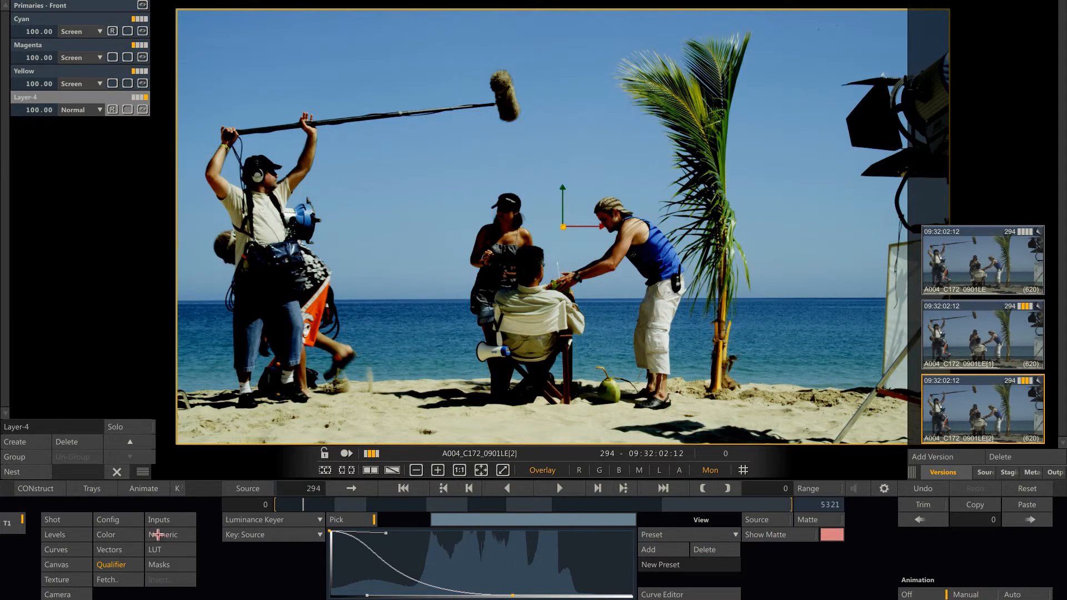
left_click(163, 535)
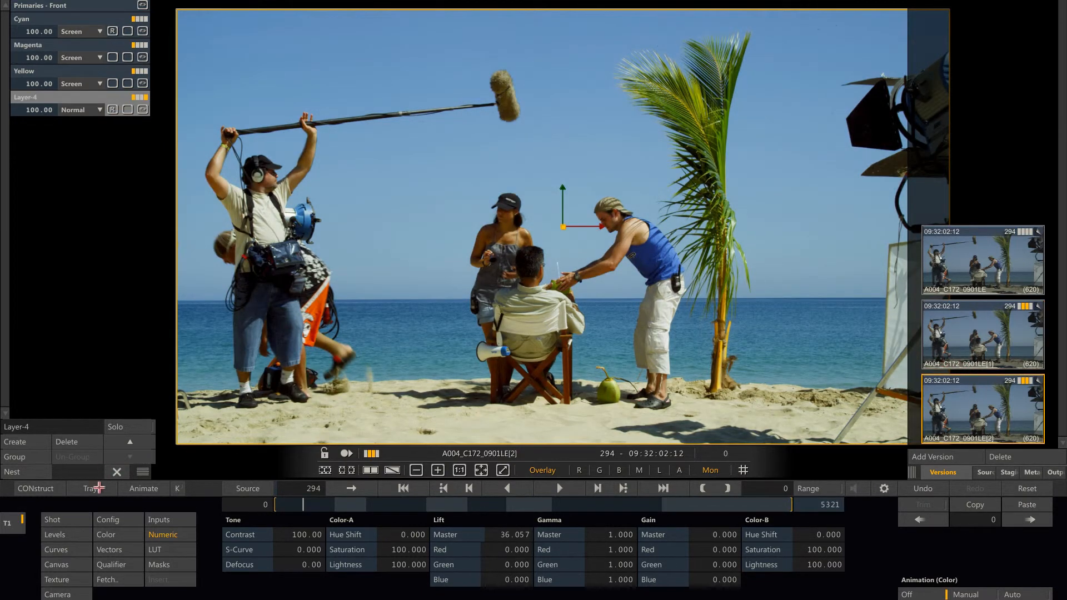
Step: Add the screen-blend grade to the Gallery, then switch back to version [1]
left_click(92, 488)
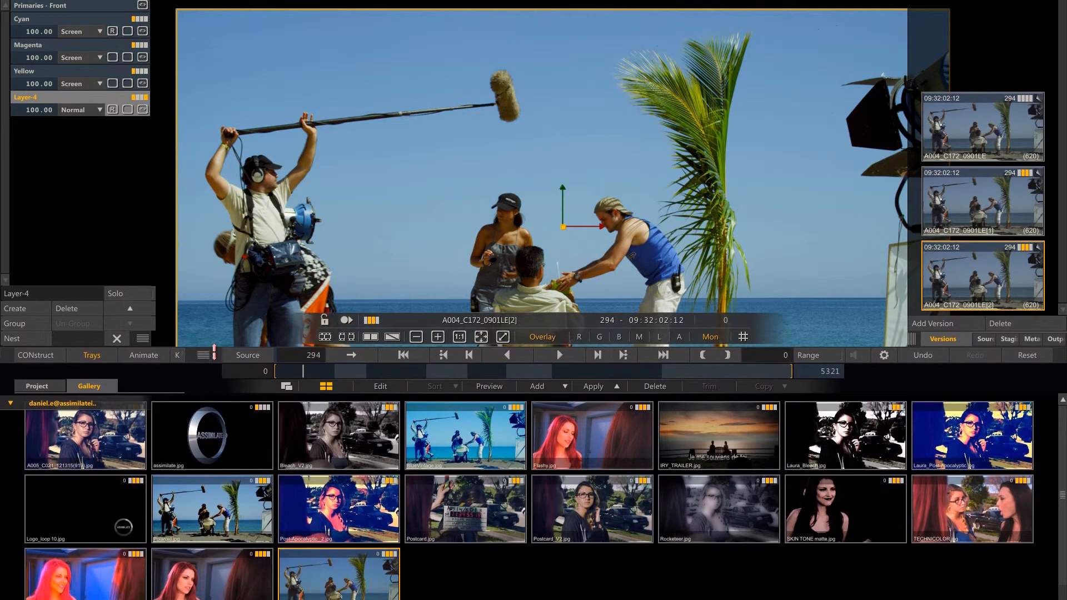
left_click(537, 386)
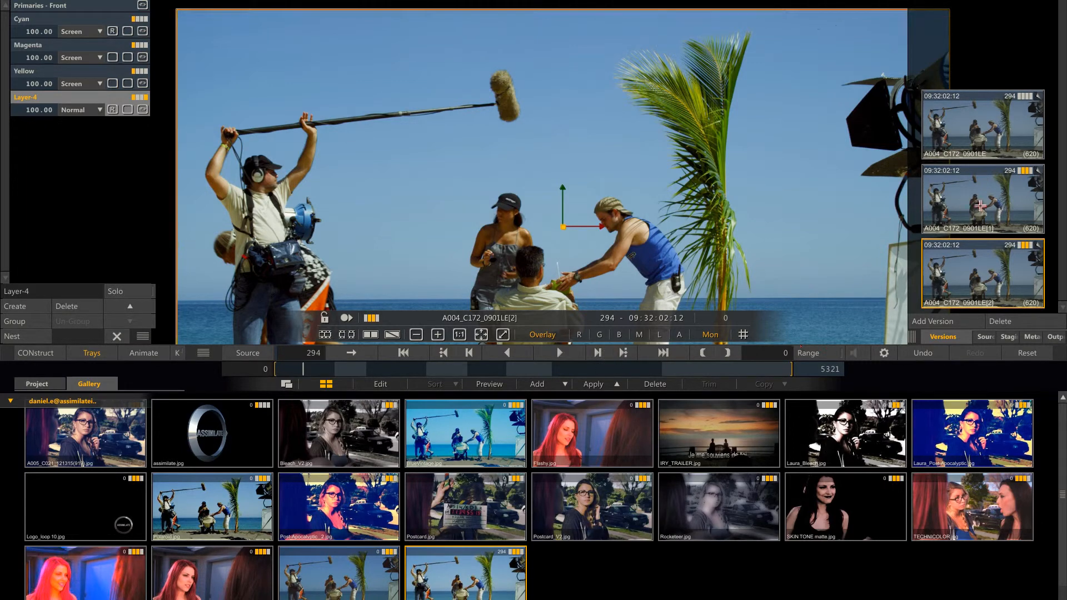
left_click(537, 384)
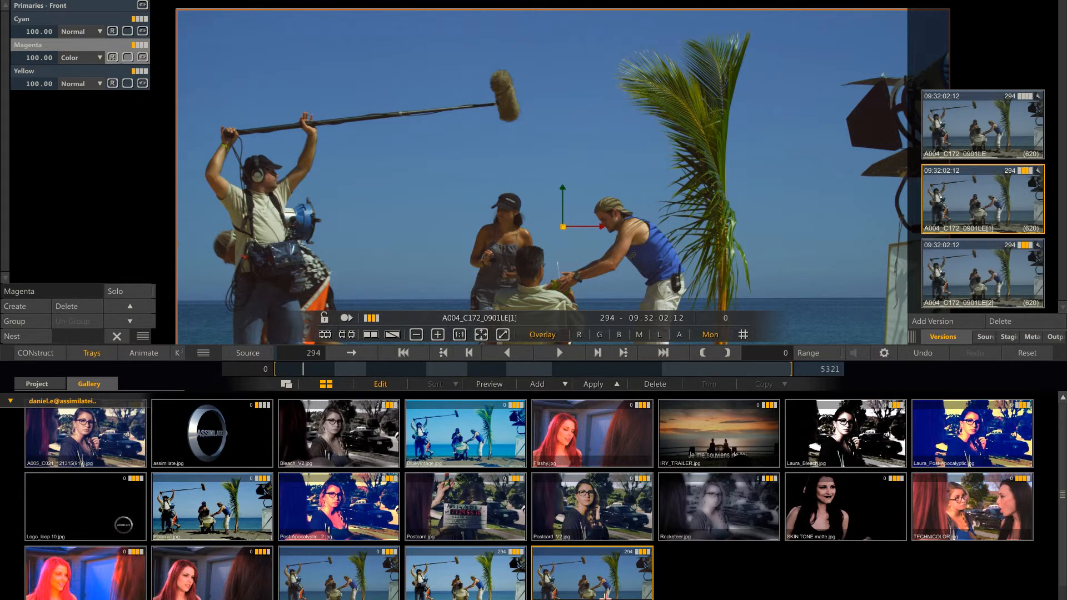
mouse_move(491, 509)
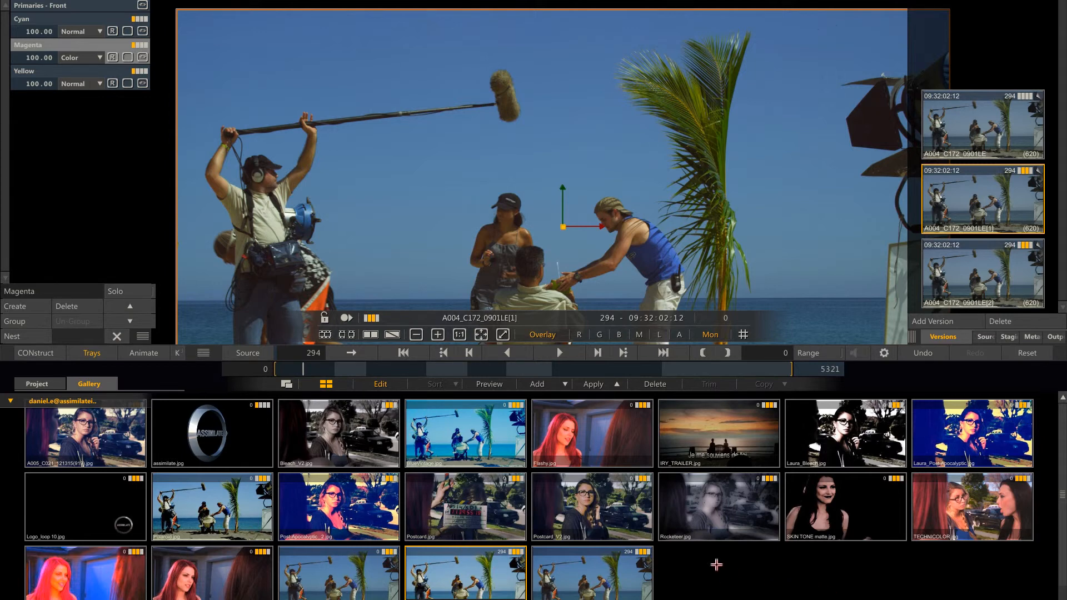
mouse_move(102, 353)
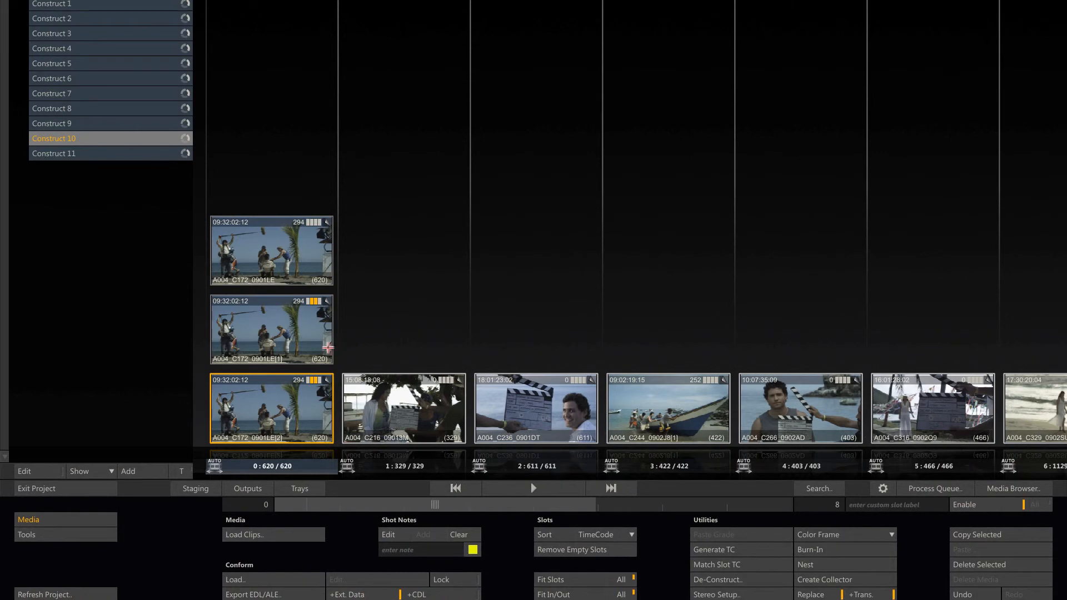
mouse_move(300, 352)
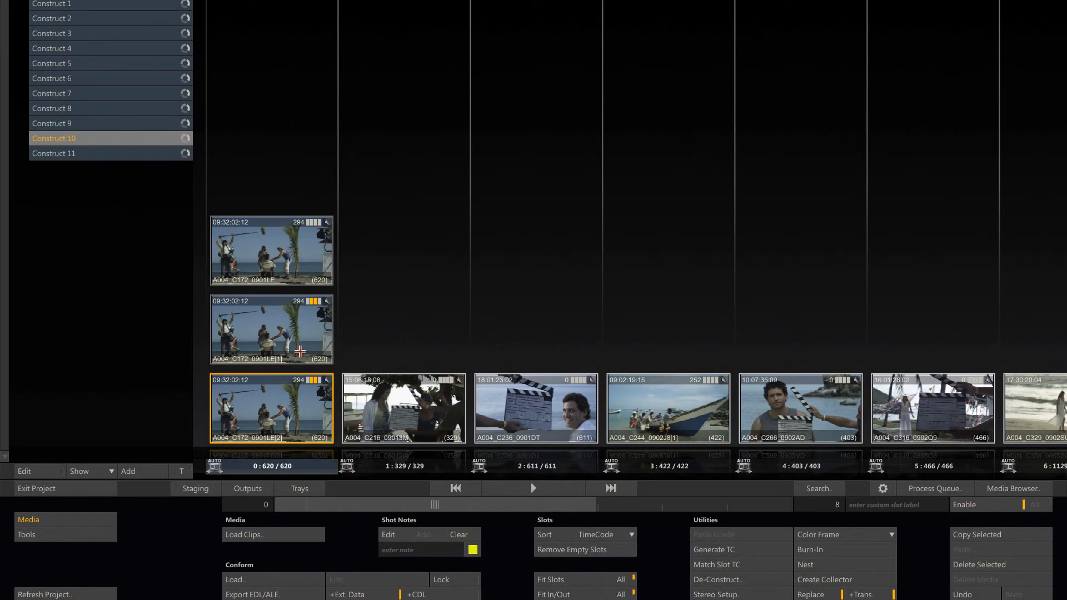
mouse_move(297, 352)
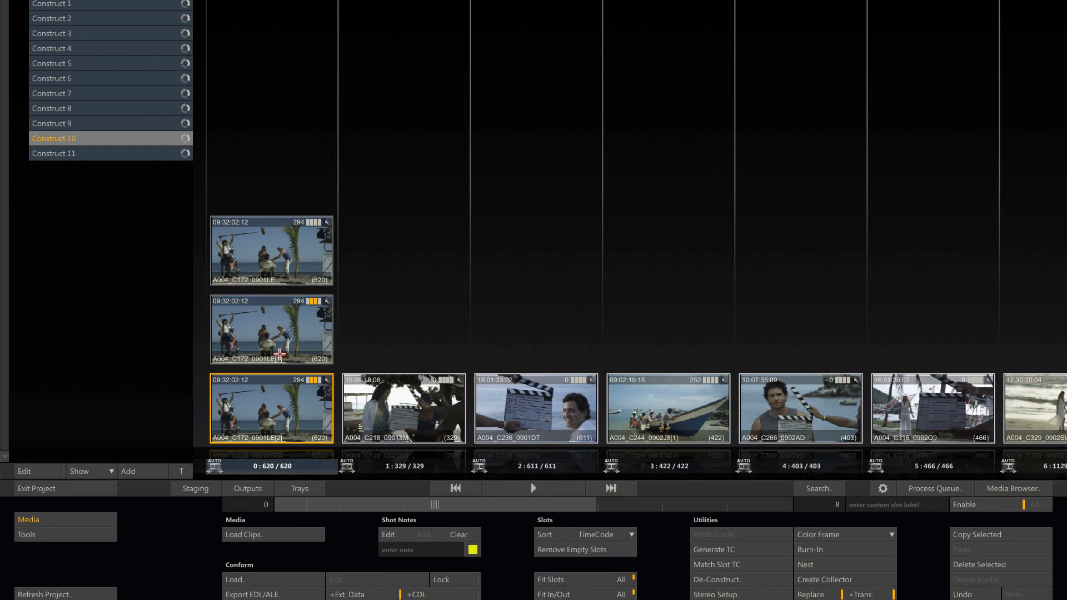
mouse_move(864, 494)
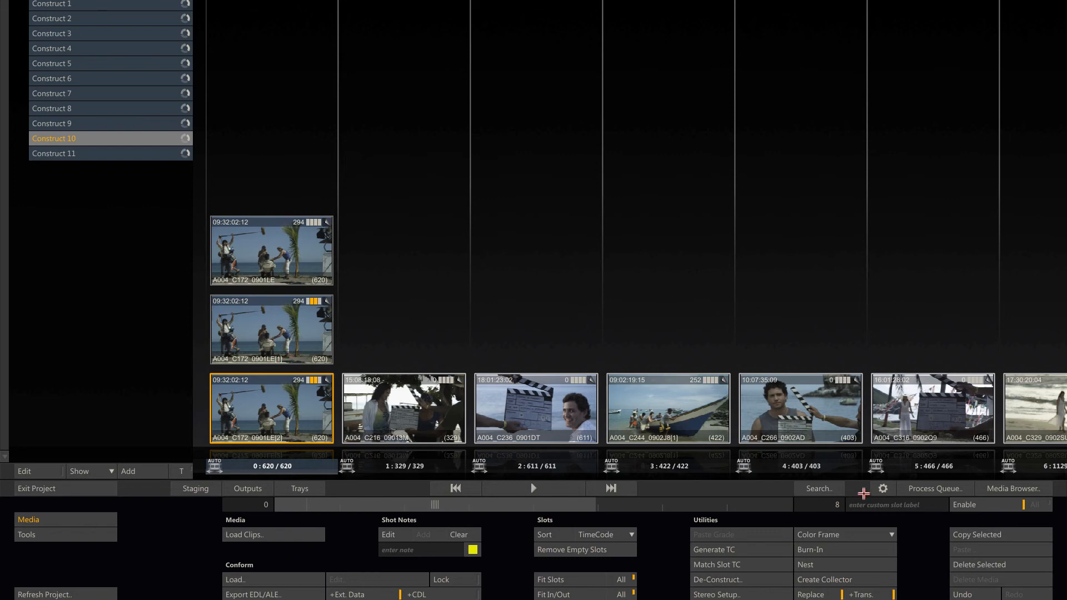